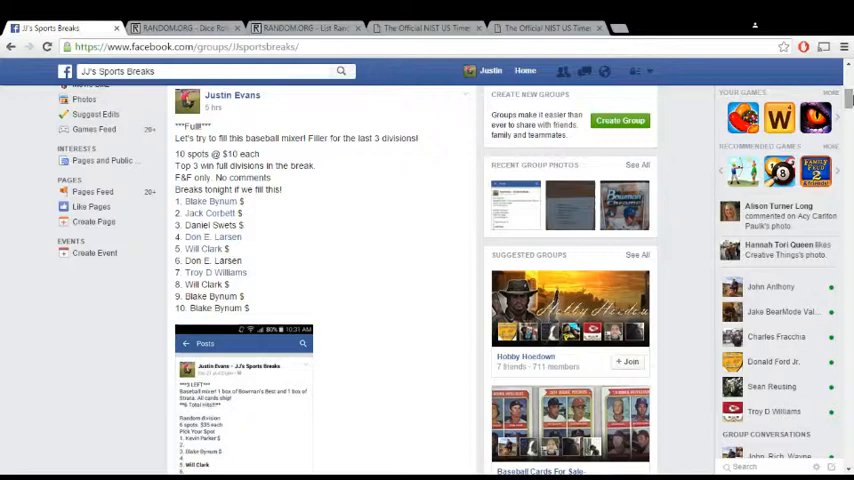
- Review the 10-name break list post, then roll two dice to decide the shuffle count
scroll(down, 3)
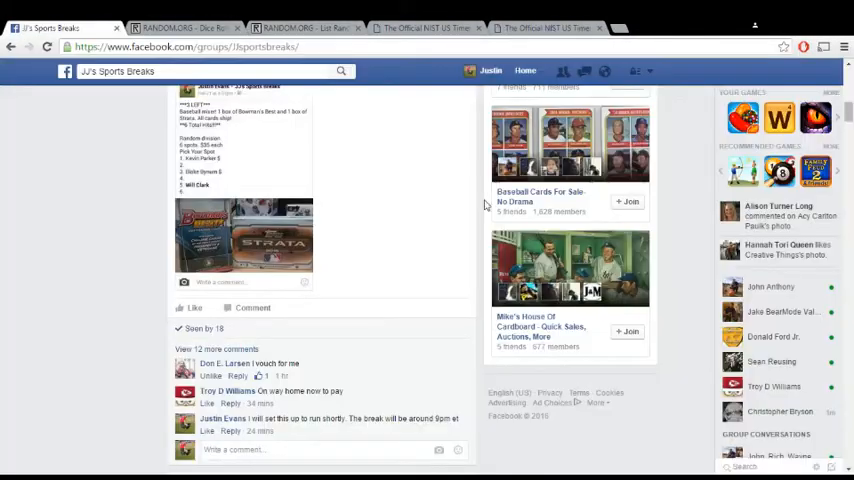
click(320, 448)
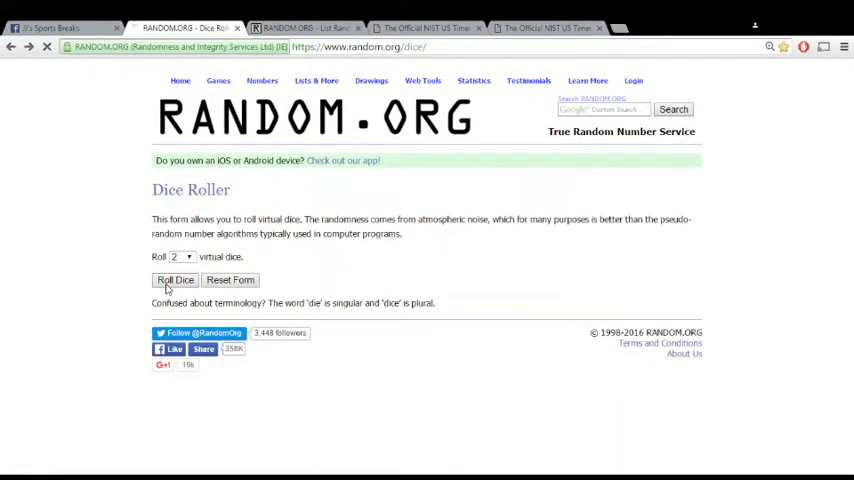
click(176, 280)
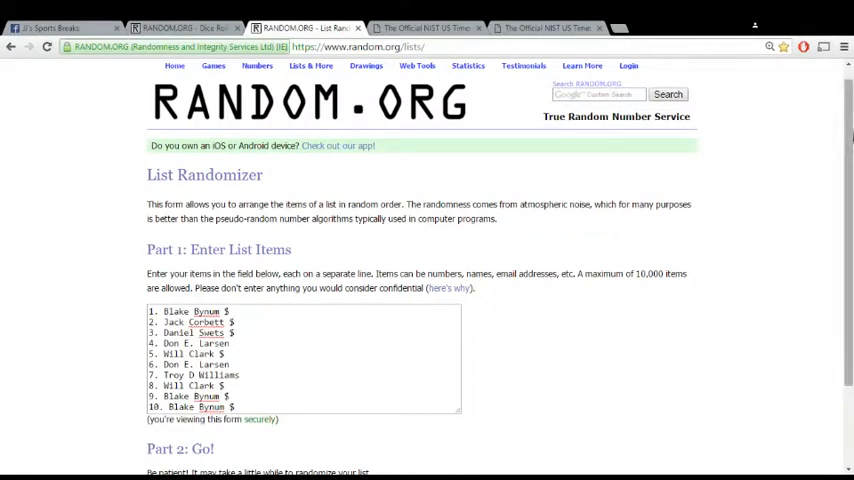
- Shuffle the ten-name list again for the second through fifth times
scroll(down, 3)
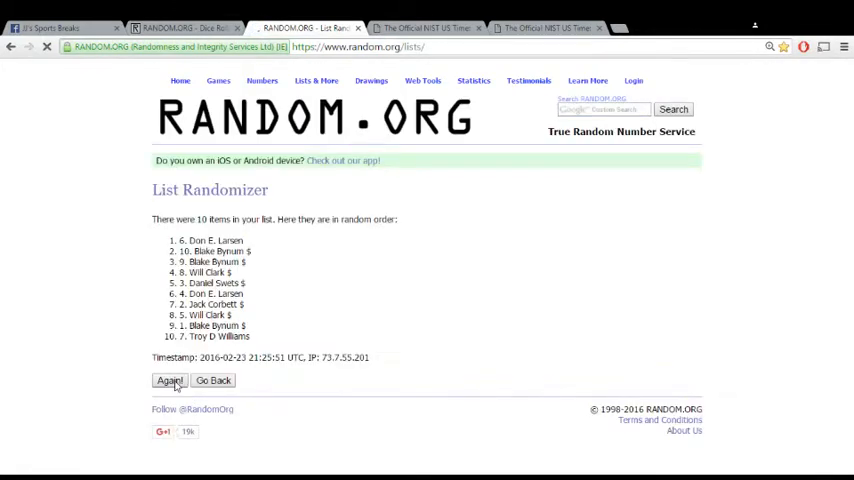
click(168, 380)
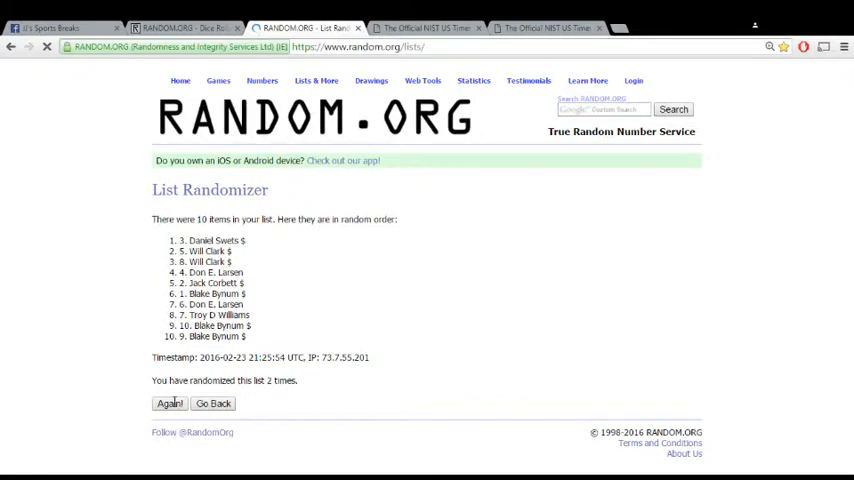
click(168, 404)
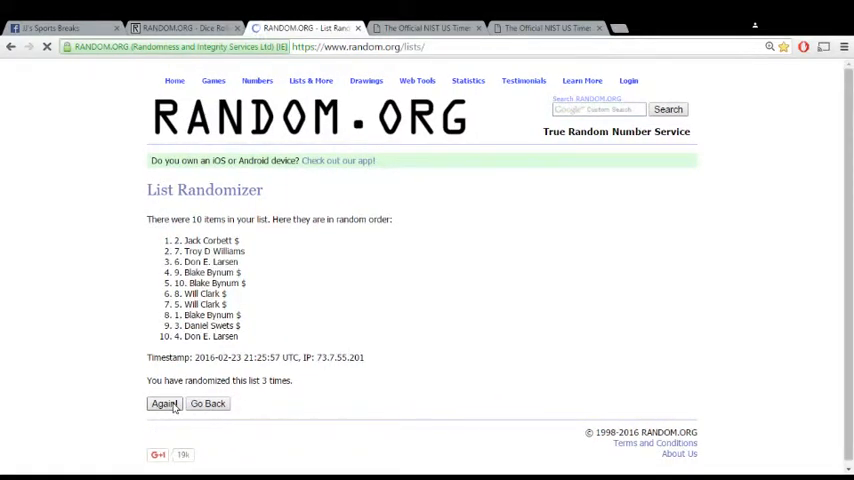
click(162, 404)
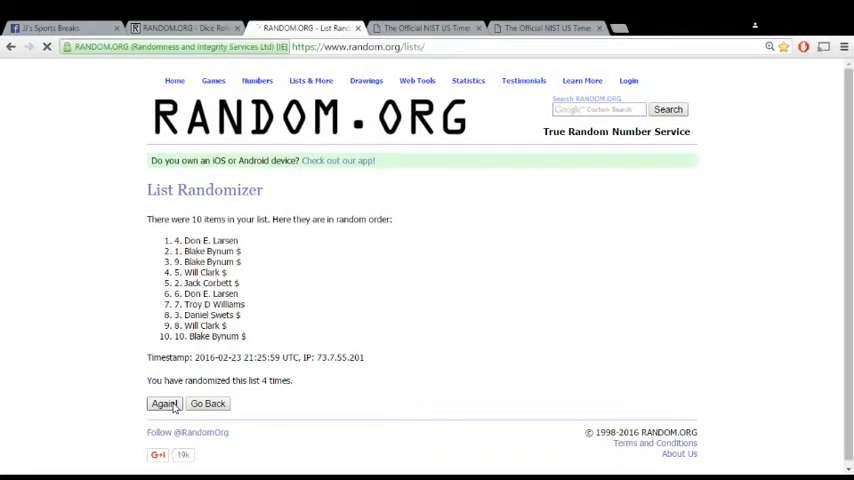
click(164, 404)
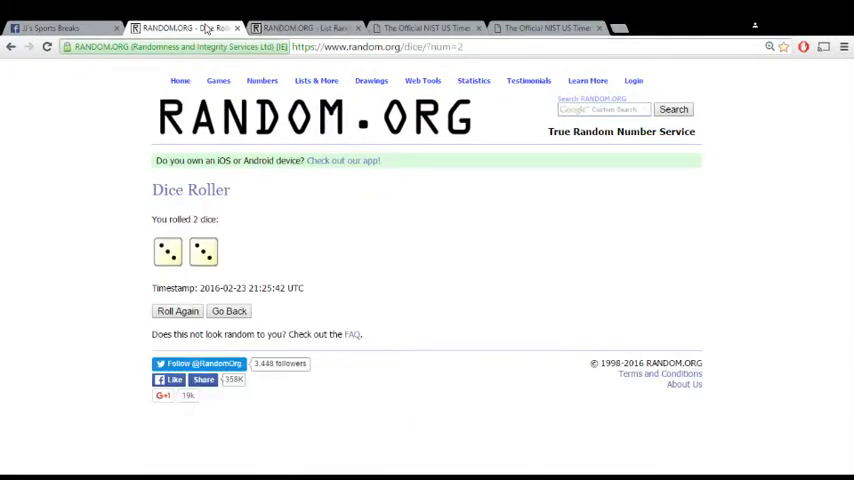
- Check the official U.S. time on time.gov and return to the shuffled list
click(544, 28)
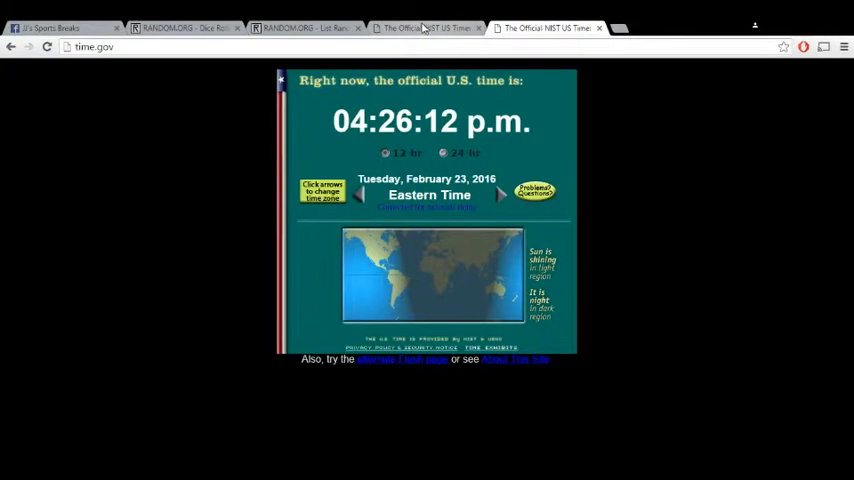
click(304, 28)
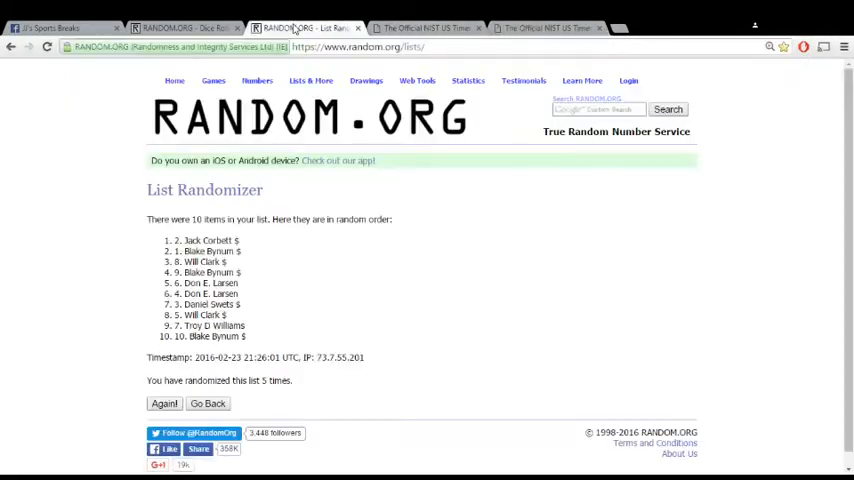
click(164, 404)
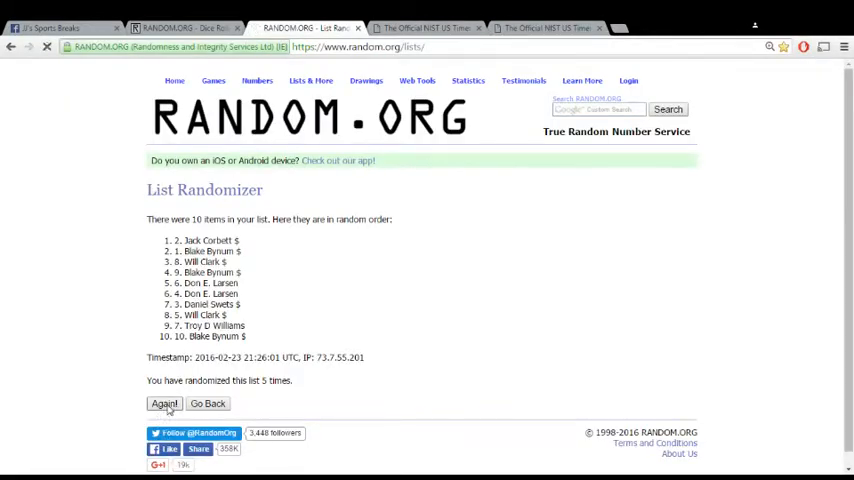
click(164, 404)
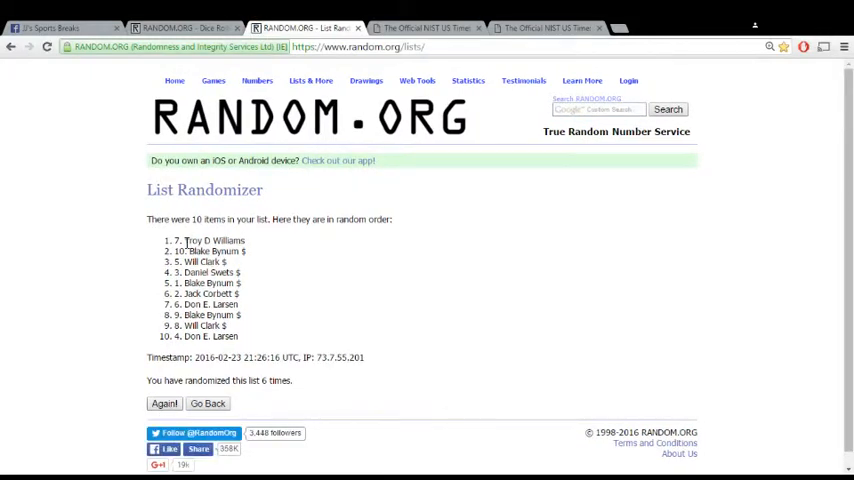
mouse_move(408, 372)
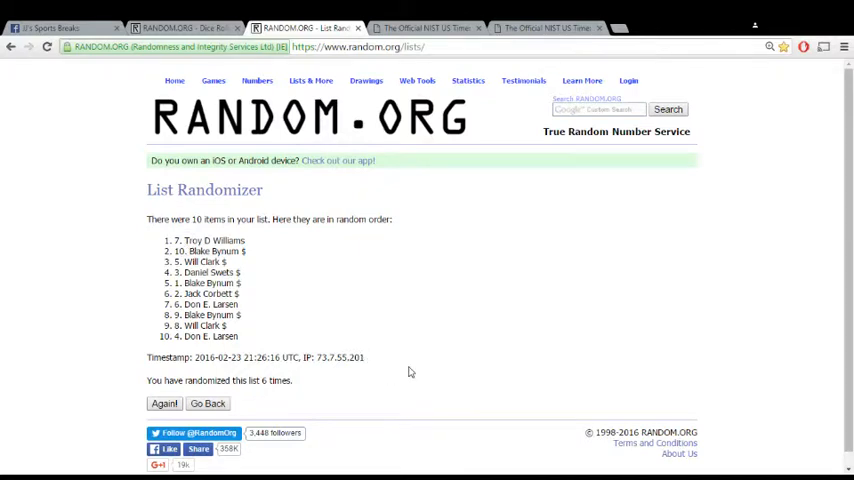